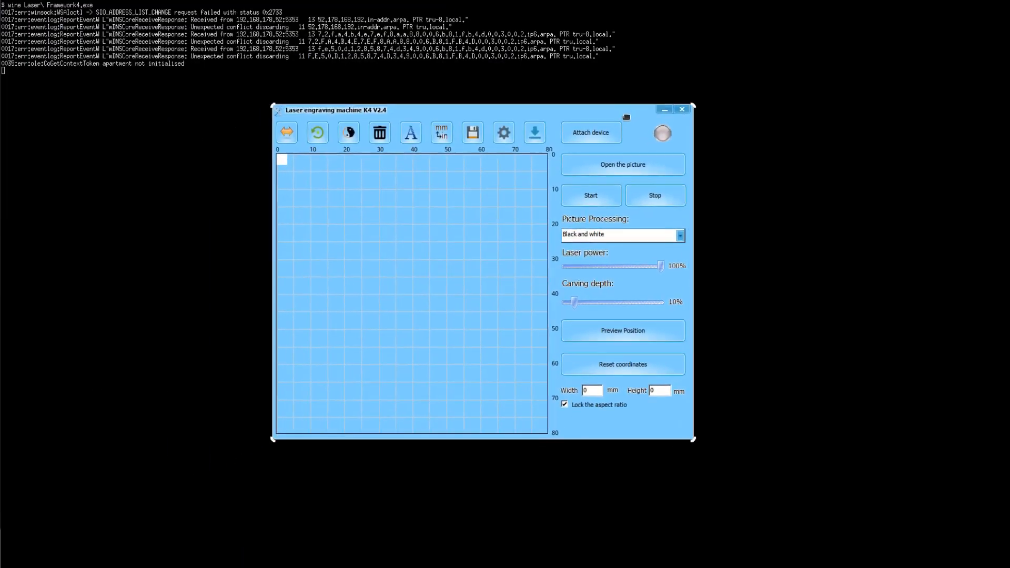
mouse_move(625, 120)
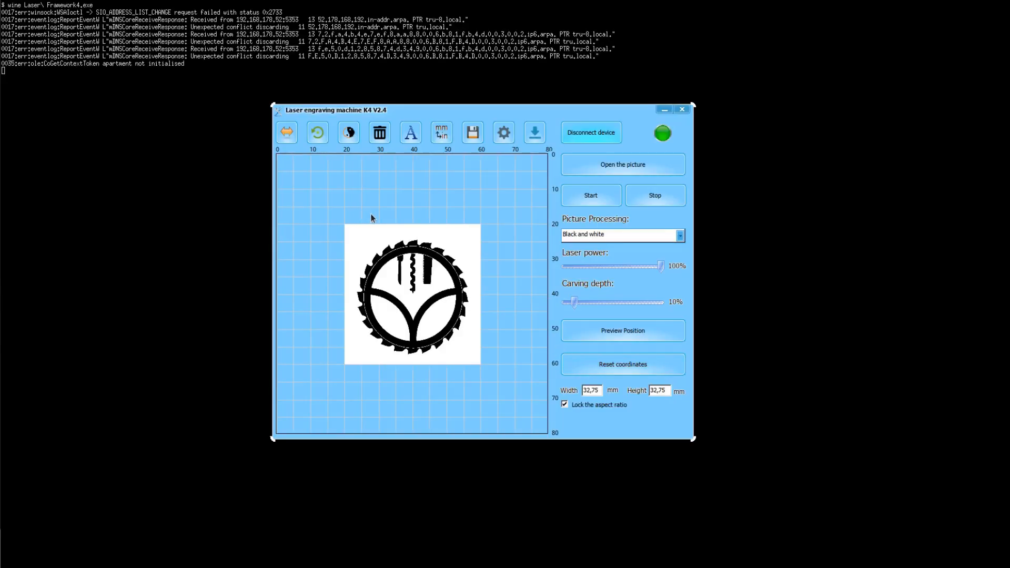
mouse_move(492, 259)
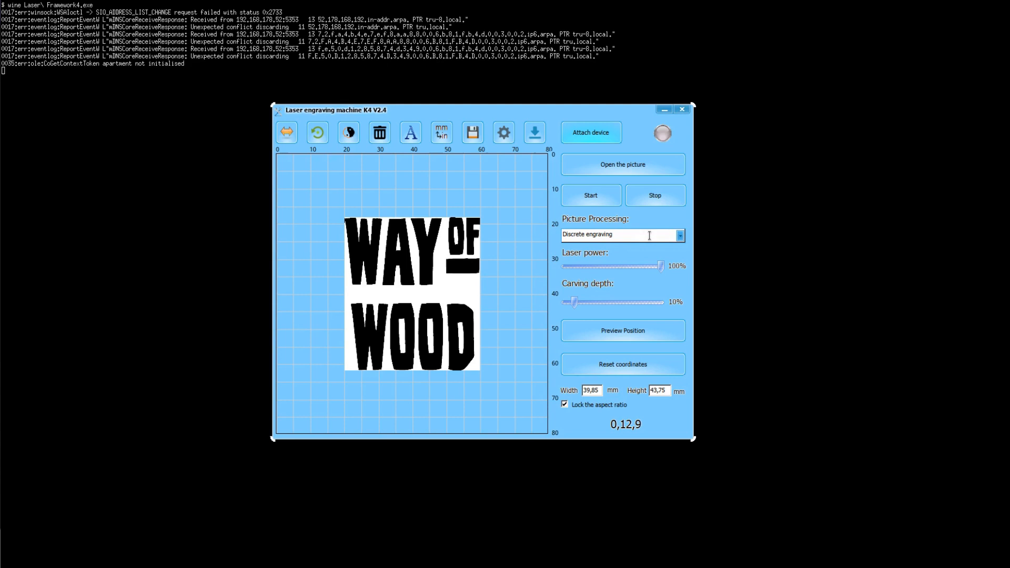
Set the WAY OF WOOD picture's processing mode to Outline with the engraver connected
click(679, 235)
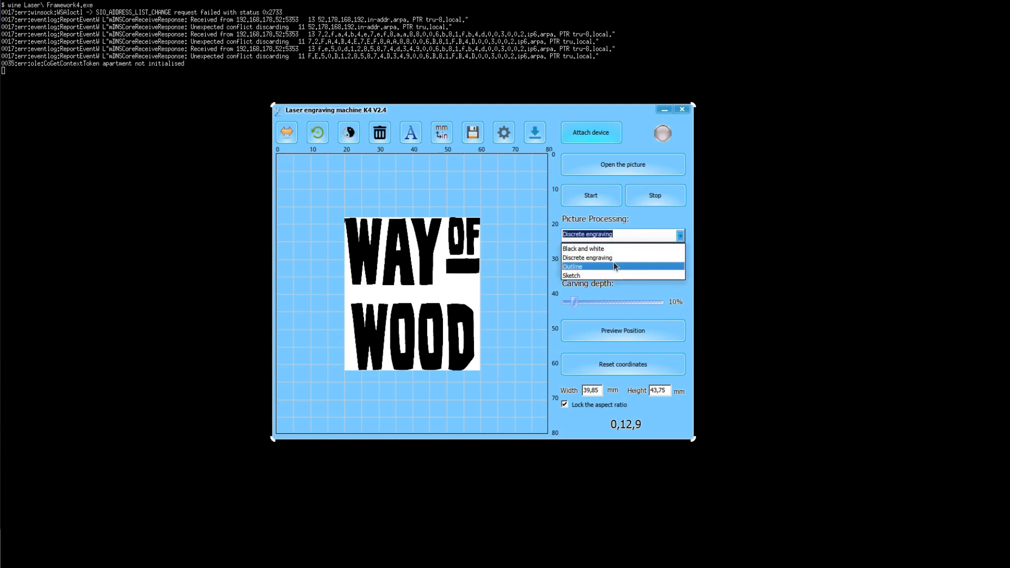
click(572, 266)
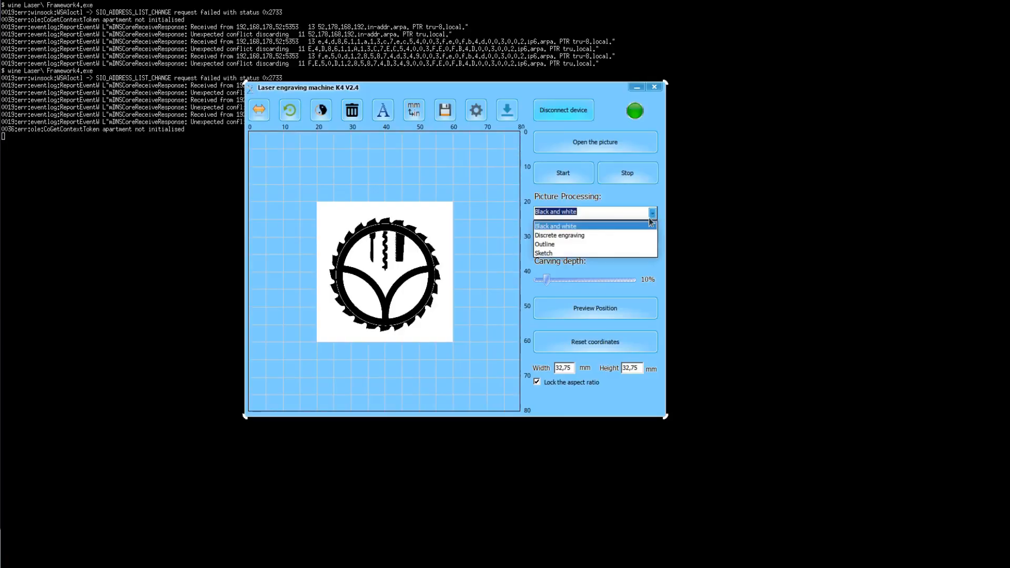
click(543, 252)
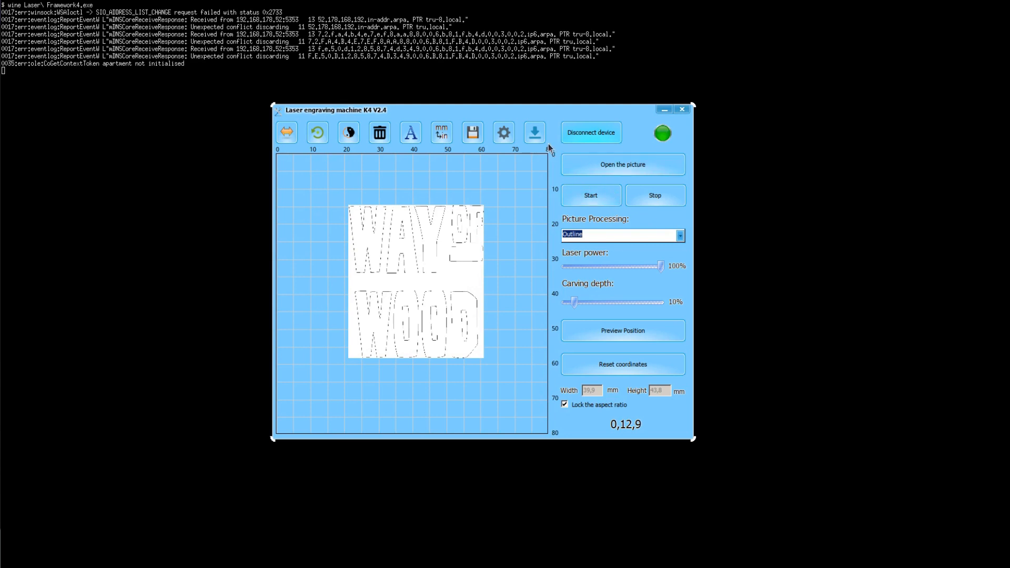
Send the outlined picture to the engraver's memory via the download-to-device button
click(534, 132)
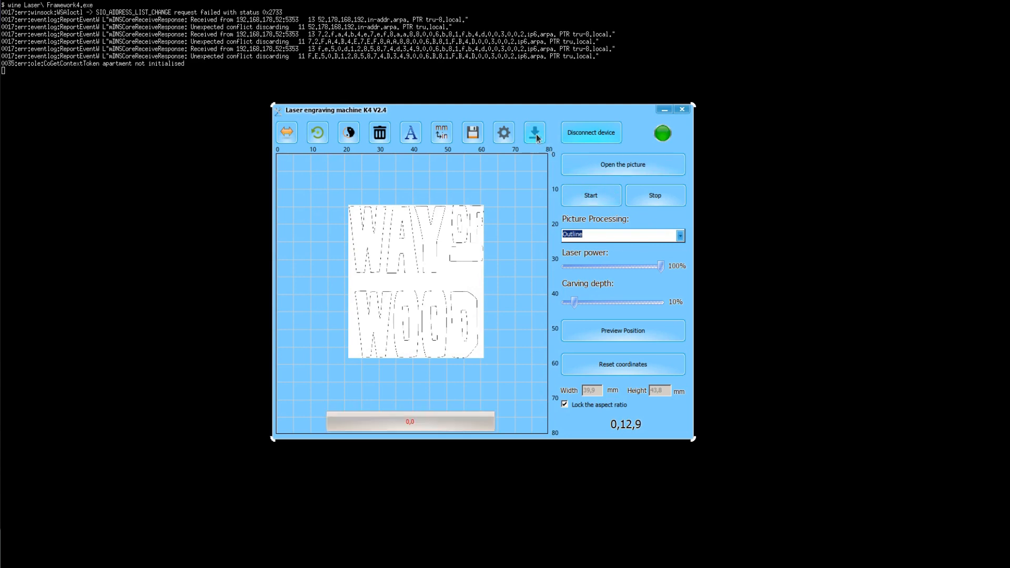
click(534, 132)
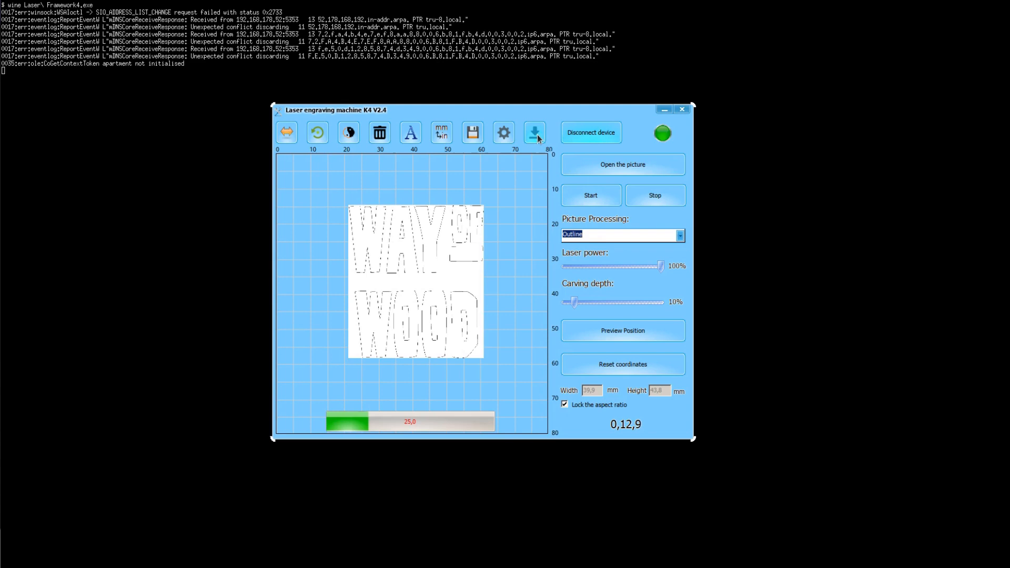